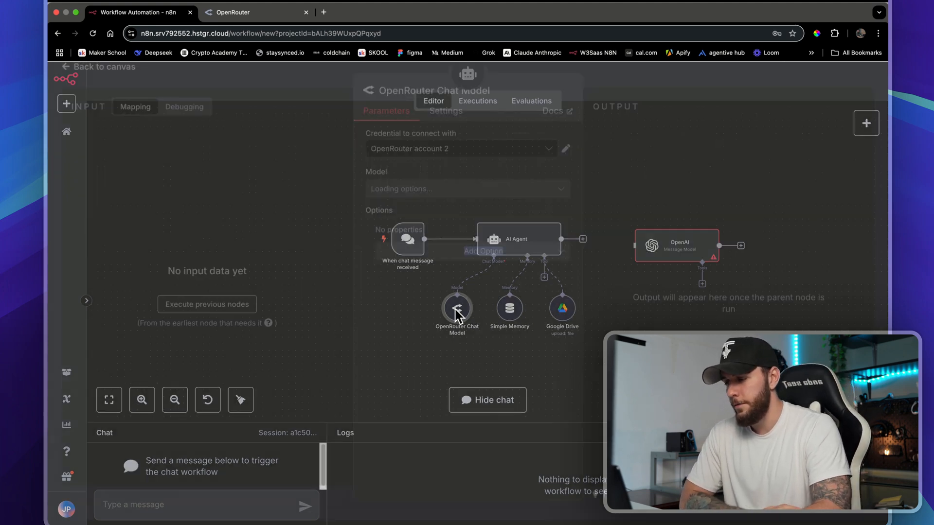
Browse the OpenRouter Chat Model node's model list, then switch to the OpenRouter website
click(467, 196)
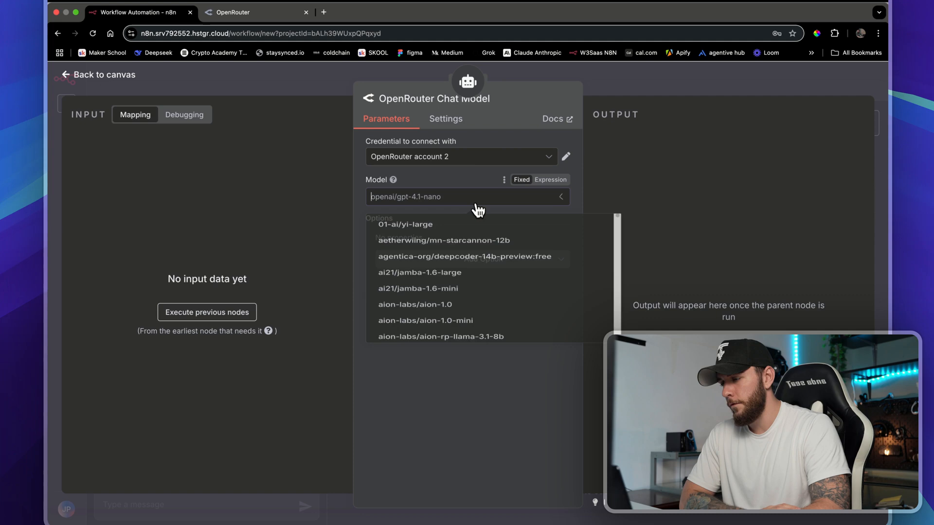
scroll(down, 3)
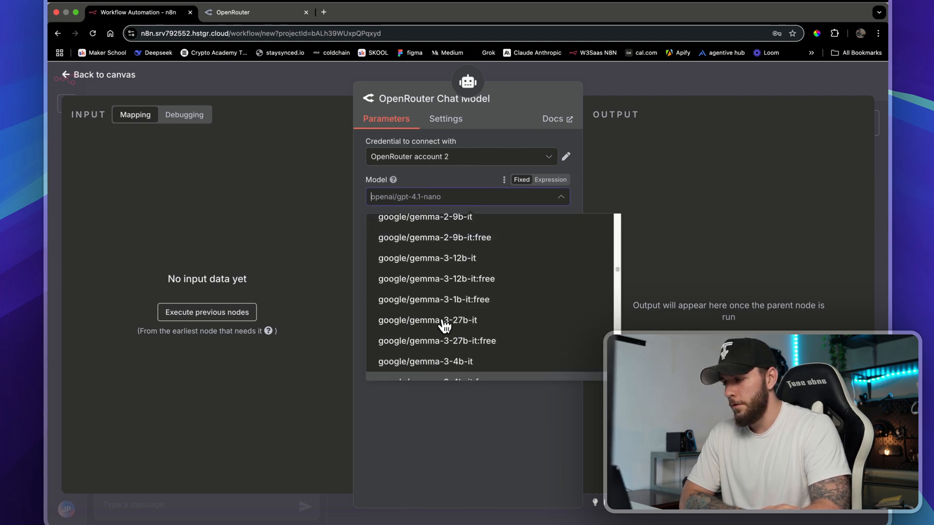
scroll(down, 3)
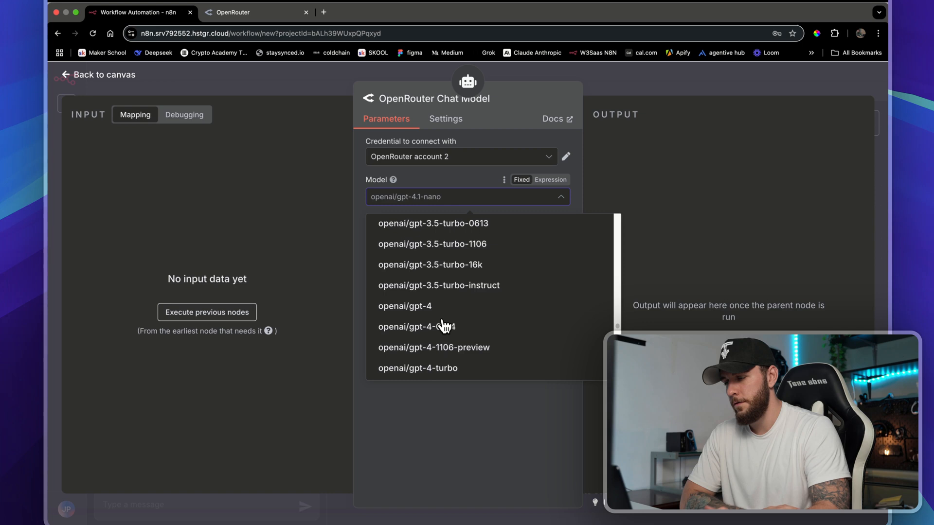
scroll(down, 3)
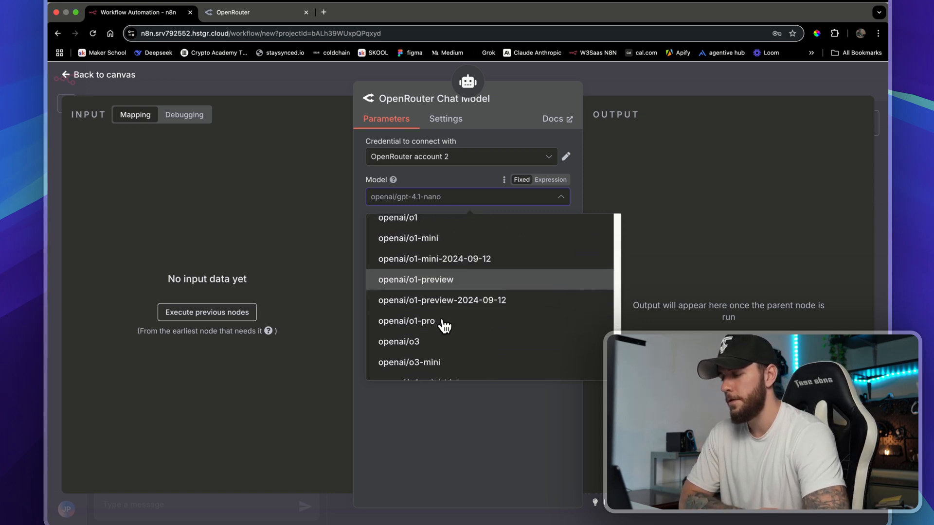
scroll(down, 3)
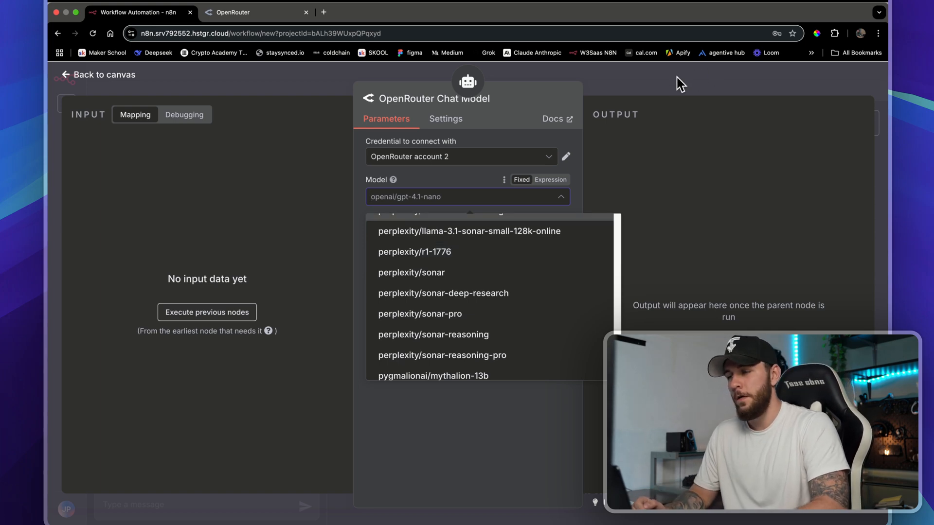
click(256, 12)
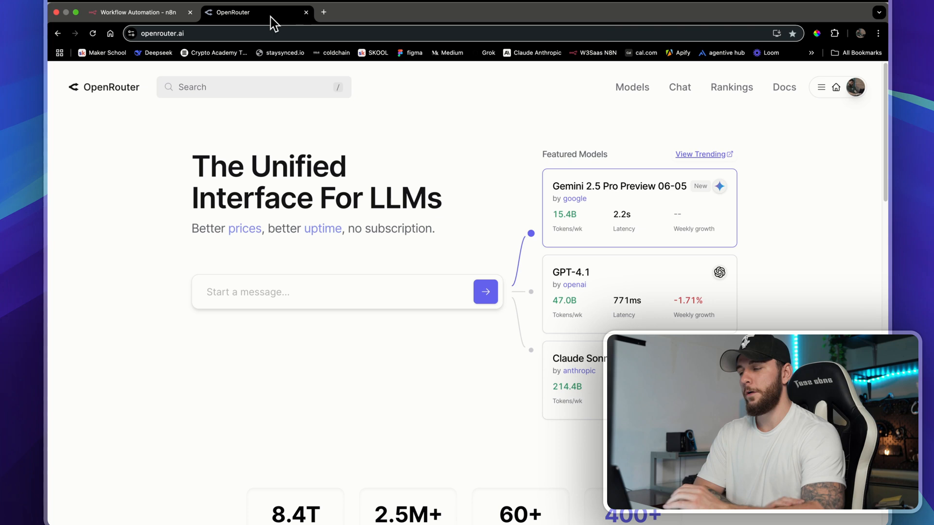
Check the OpenRouter account's credit balance, then go to the API Keys page
click(820, 87)
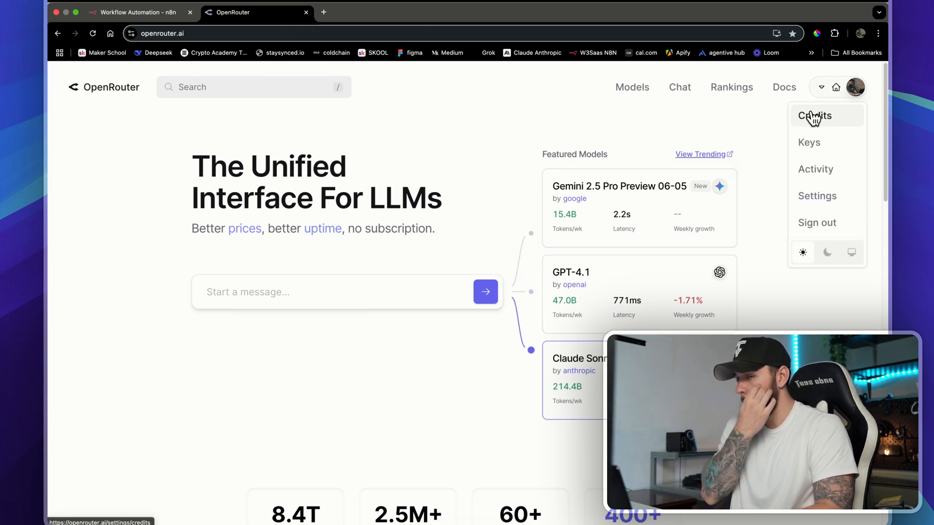
click(814, 116)
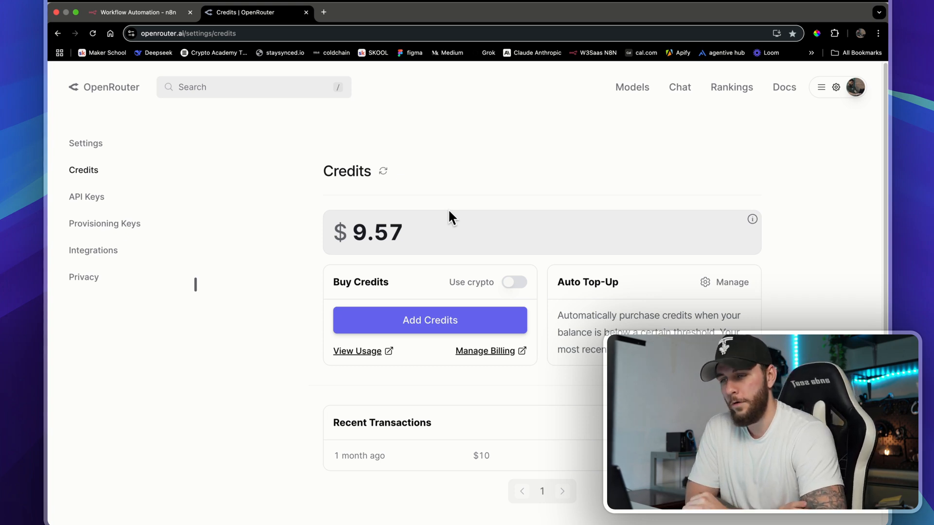
click(820, 87)
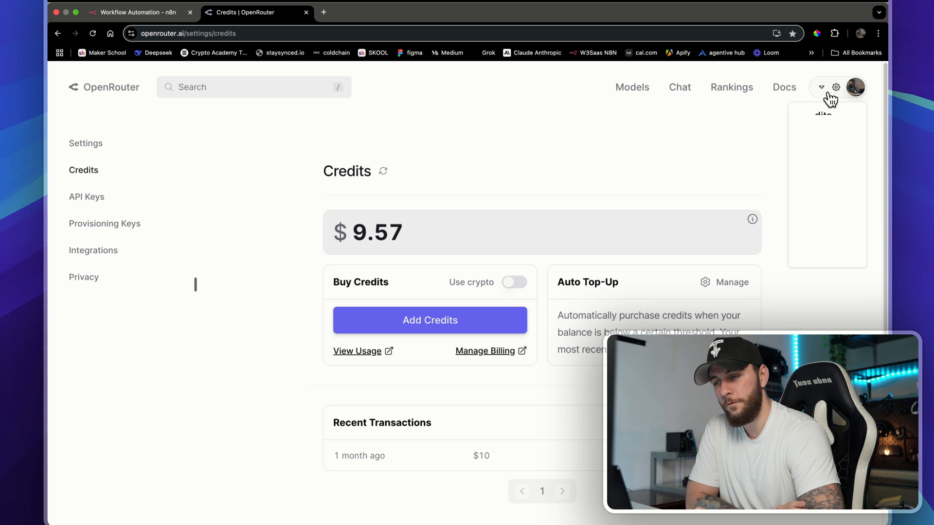
click(819, 87)
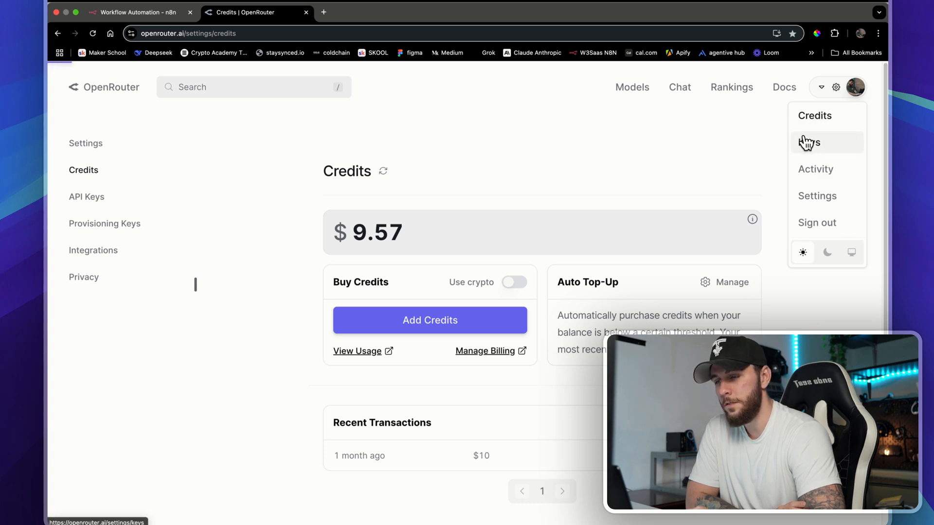
click(809, 142)
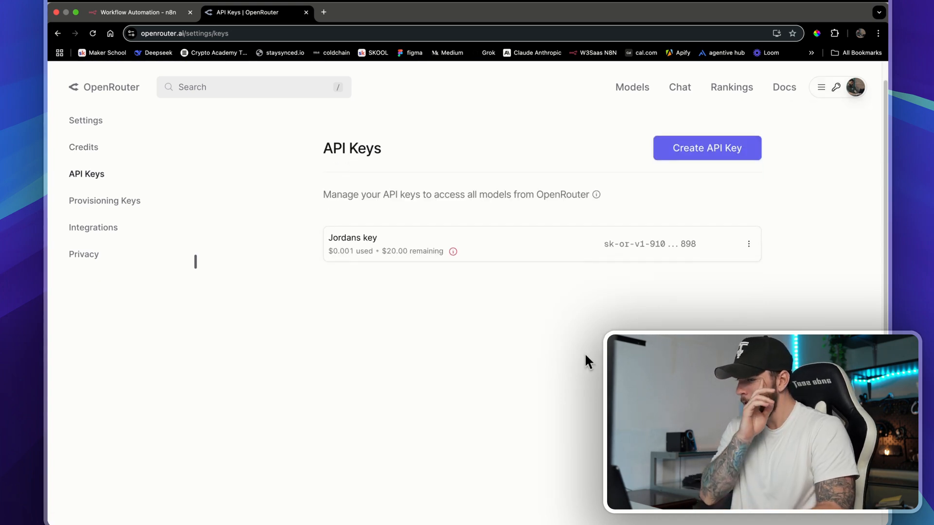
Create and copy API key 'open router key 2' with a $5 limit, then return to n8n
click(706, 148)
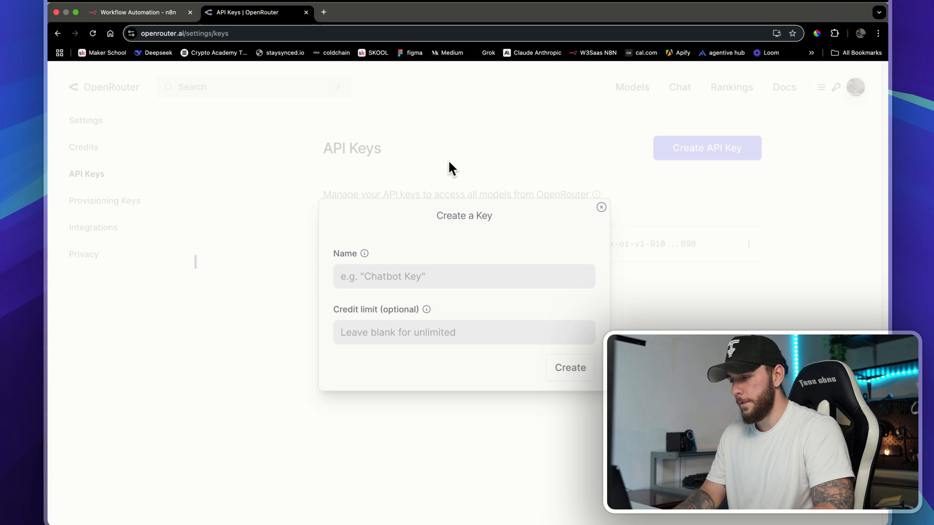
text(5)
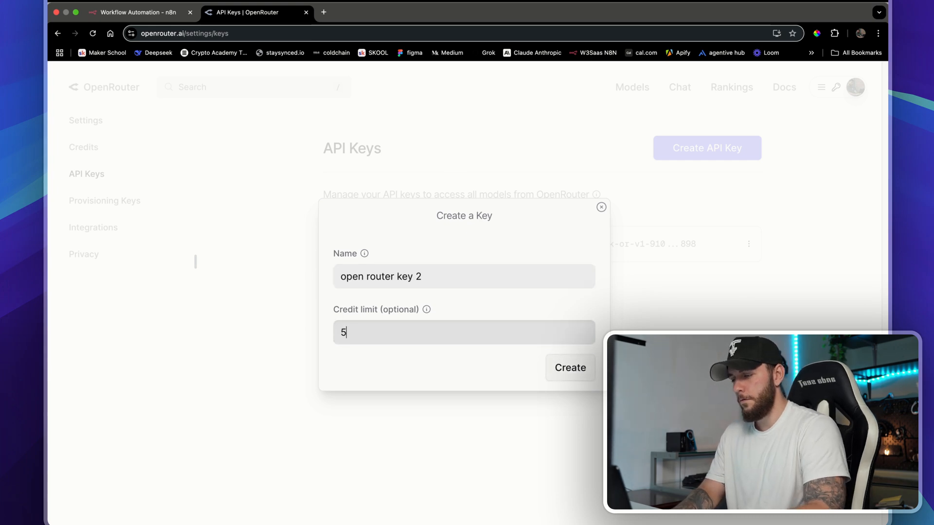
click(568, 368)
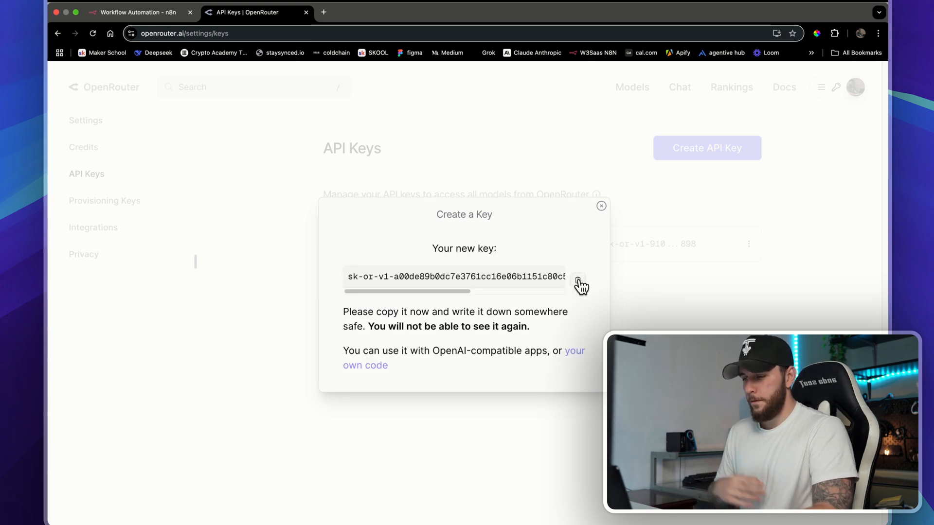
click(577, 280)
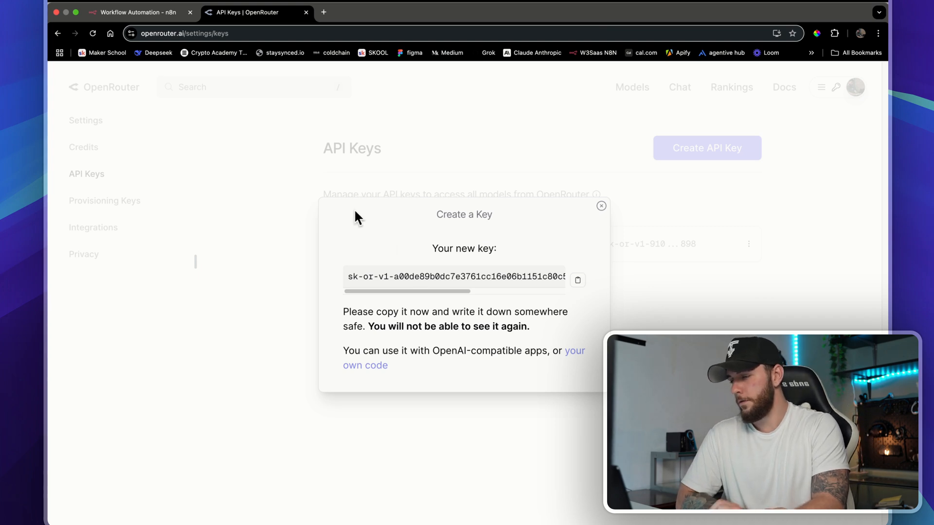
click(137, 12)
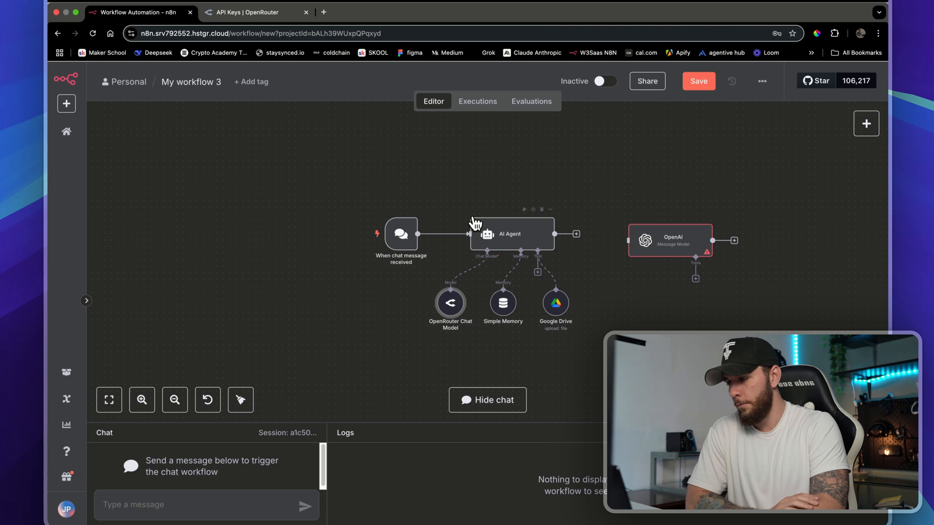
Save the new key into the OpenRouter account 2 credential and check the model list loads
double_click(451, 304)
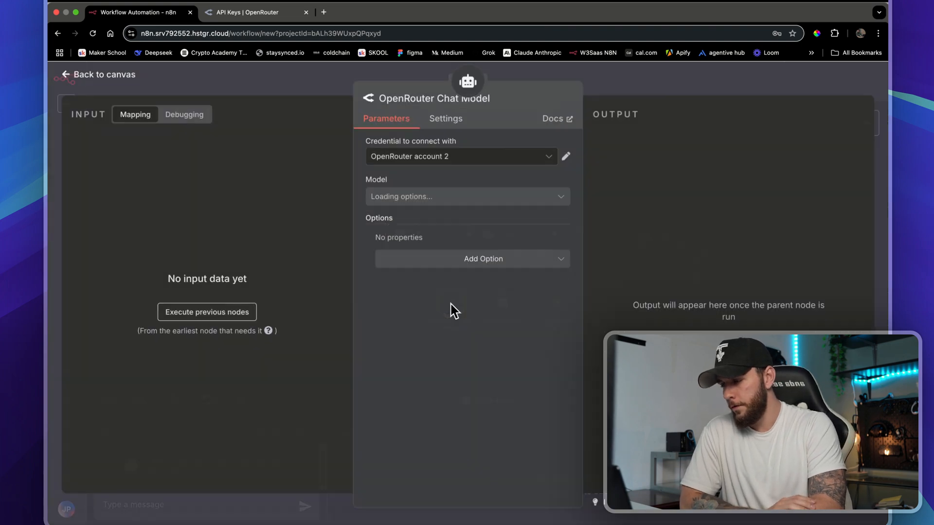
click(460, 156)
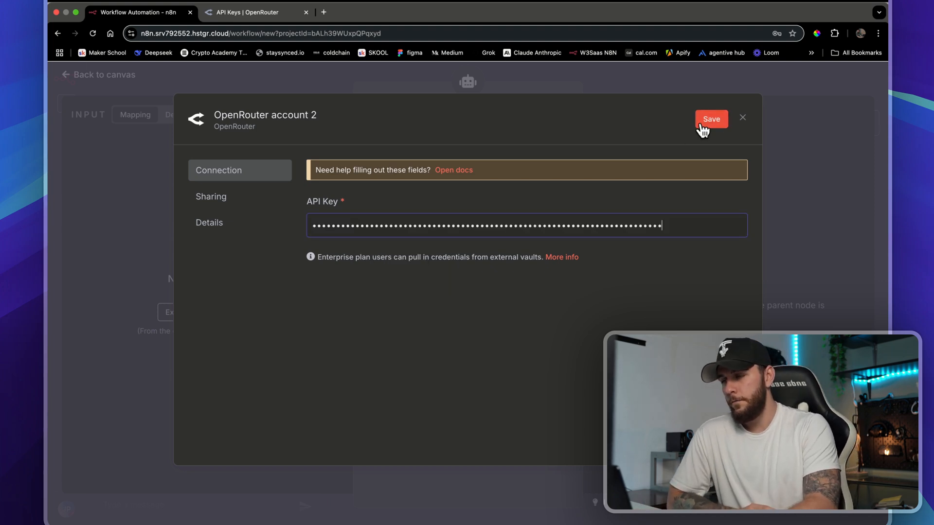
click(711, 118)
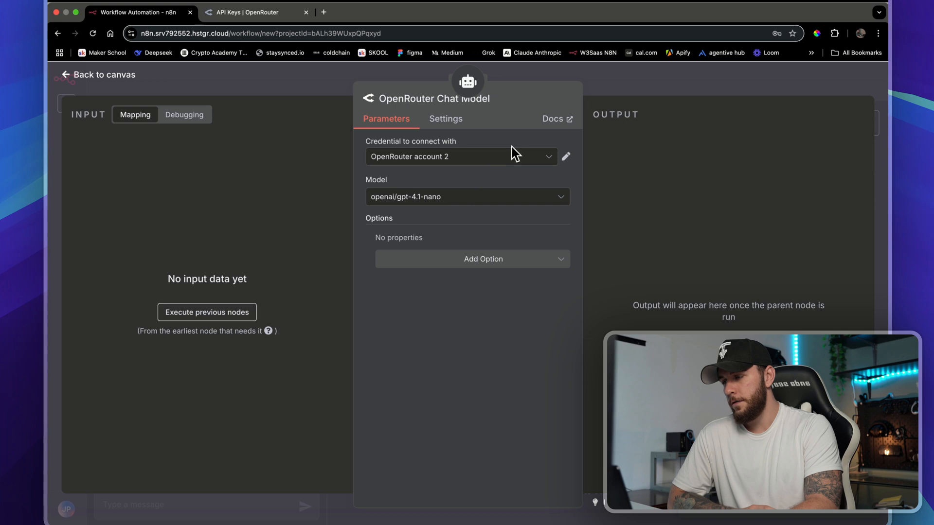
click(467, 196)
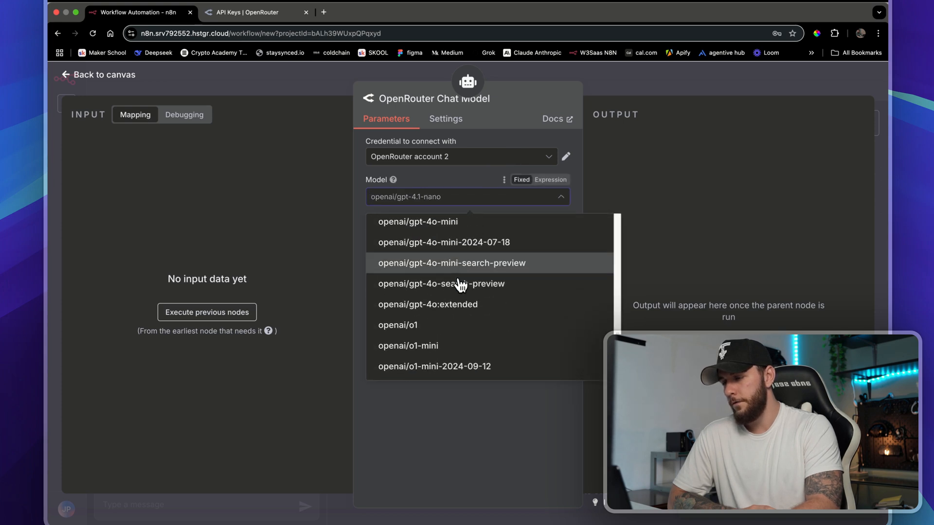
scroll(down, 3)
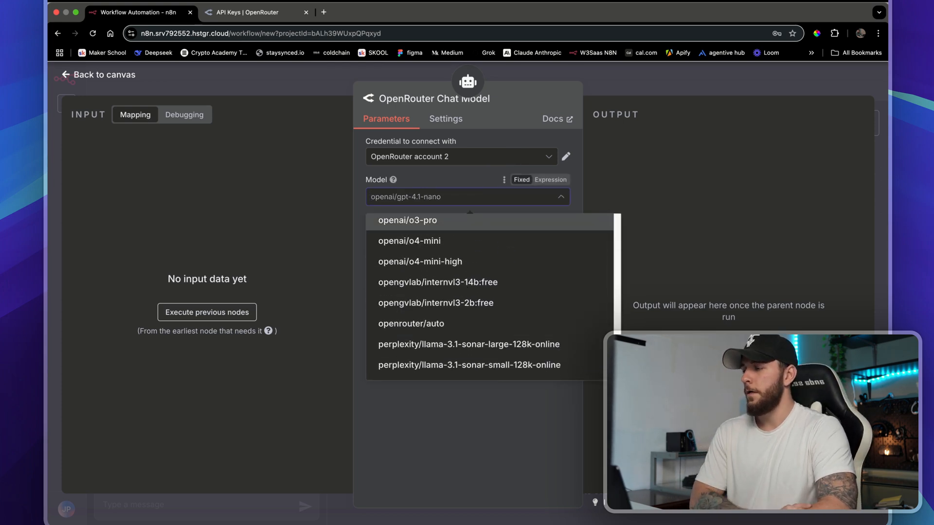
click(255, 12)
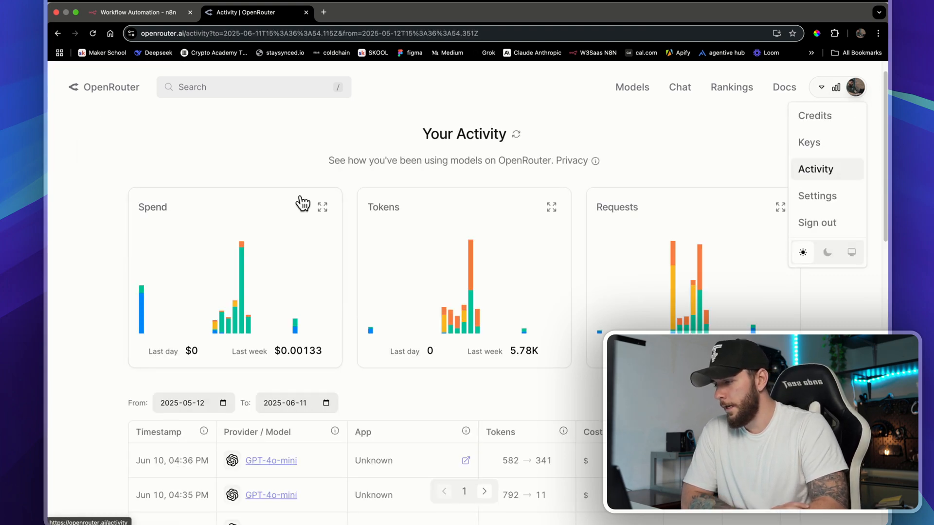
Scroll through OpenRouter's GPT-4o-mini request activity and spend, then return to n8n
scroll(down, 3)
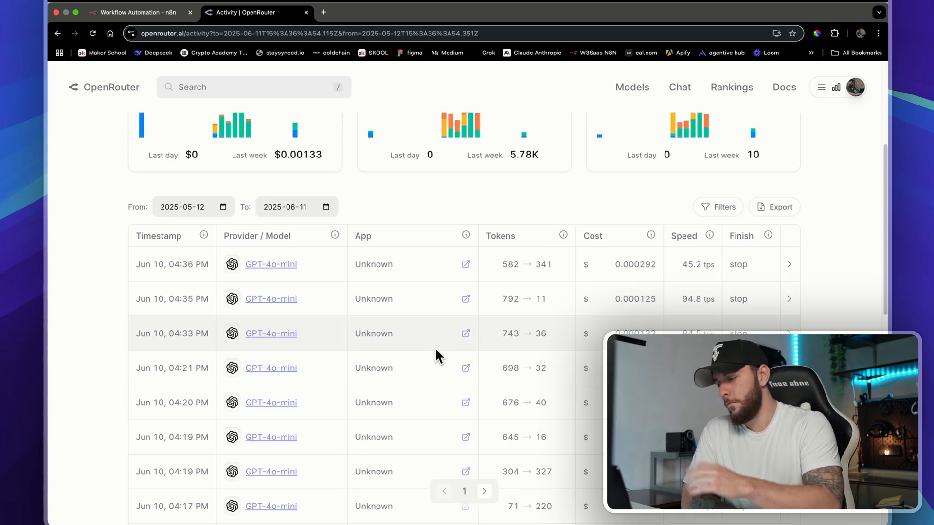
mouse_move(438, 356)
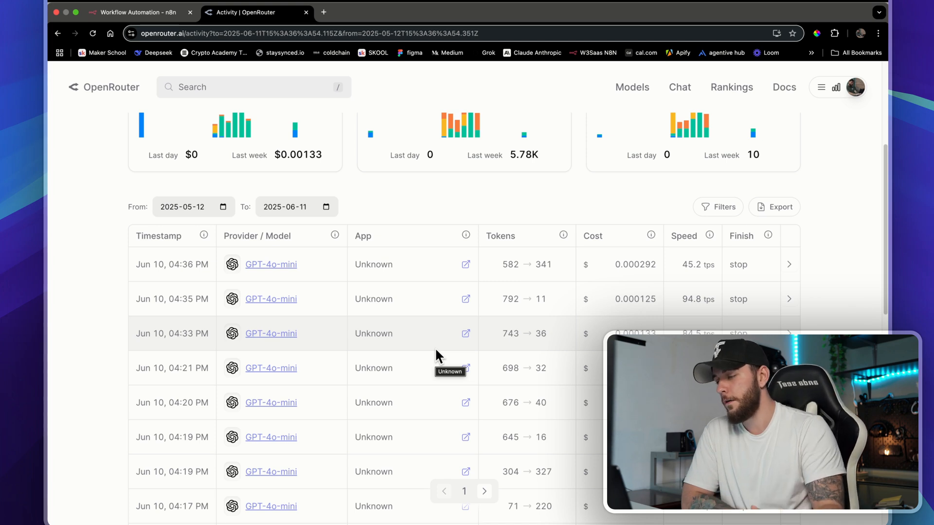
mouse_move(553, 322)
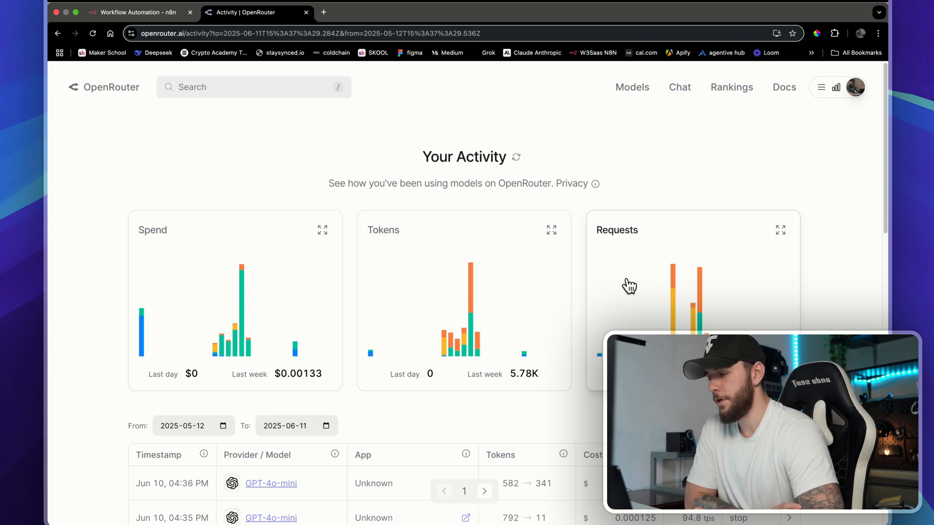
mouse_move(470, 147)
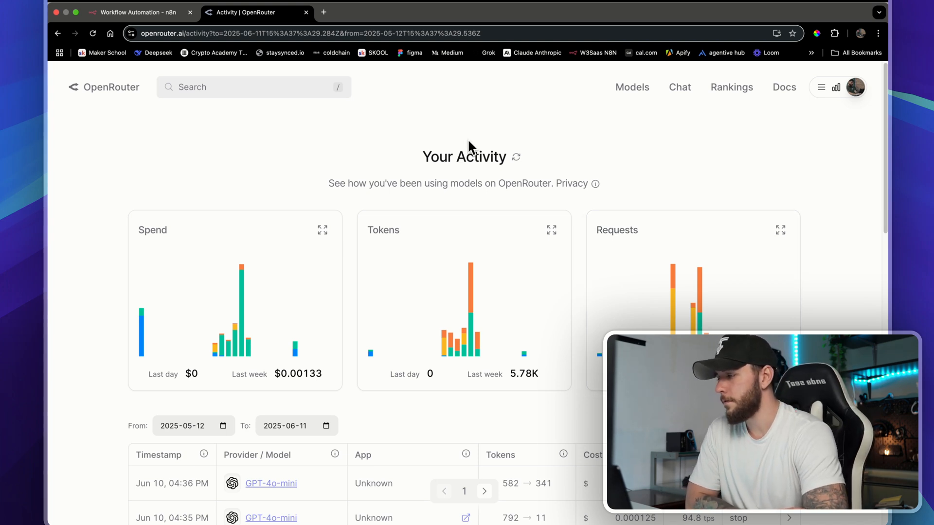
mouse_move(315, 141)
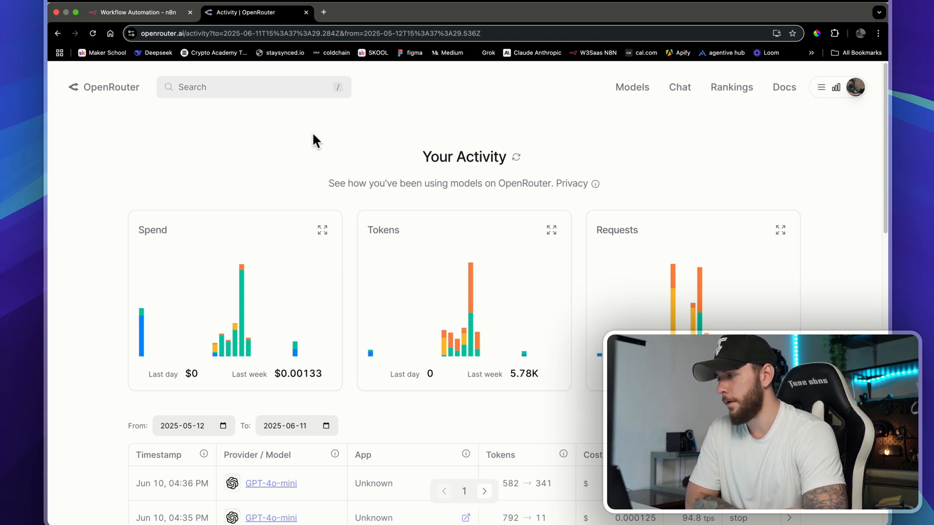
scroll(down, 3)
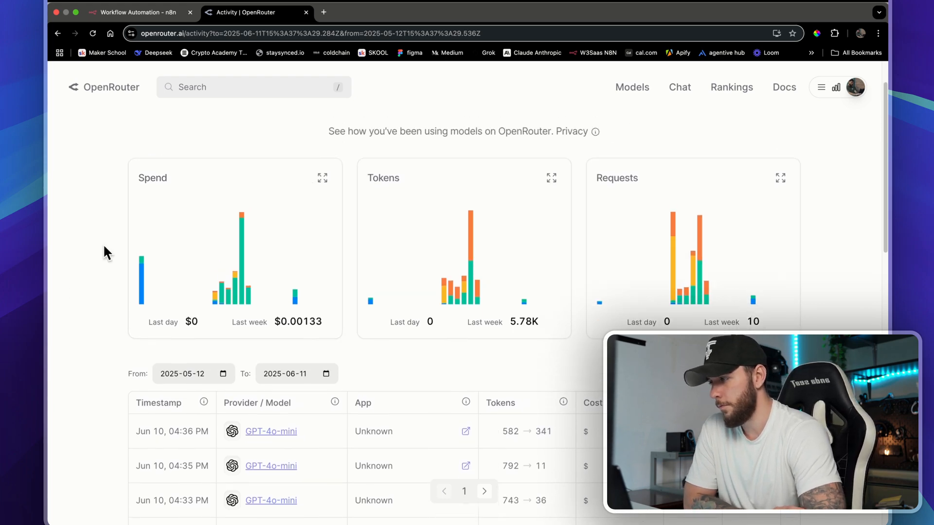
click(137, 12)
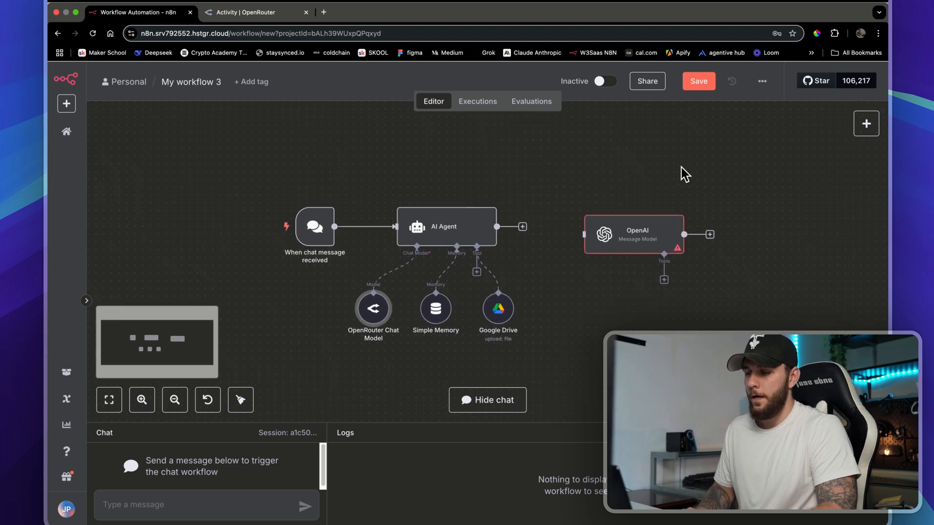
click(633, 233)
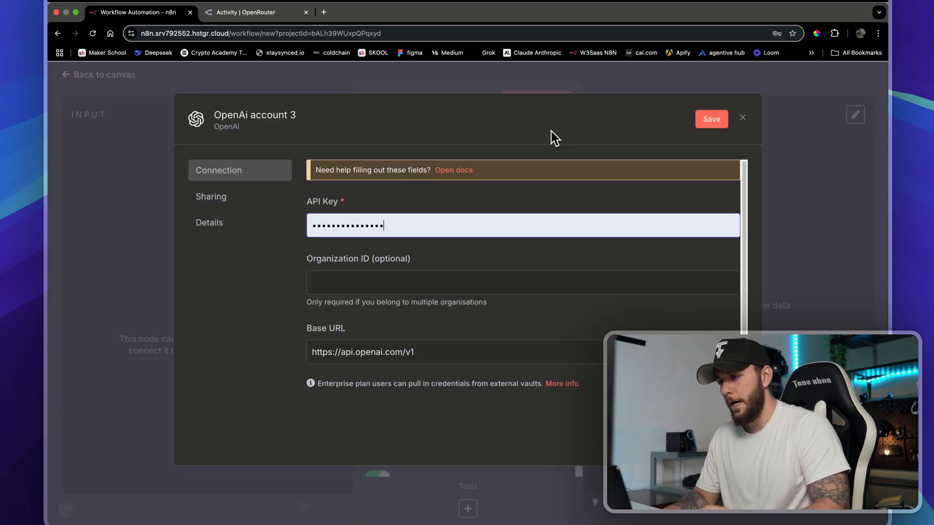
mouse_move(488, 207)
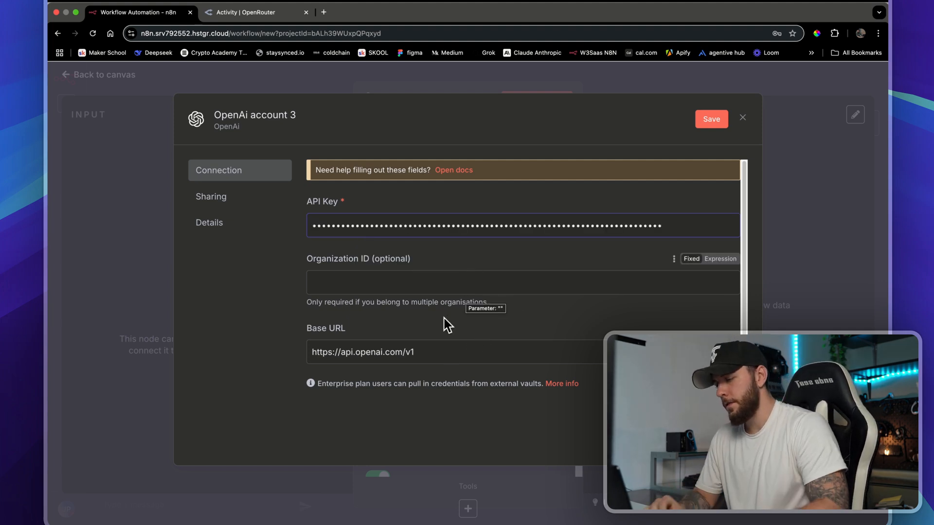
text(https://openrouter.ai/api/v1)
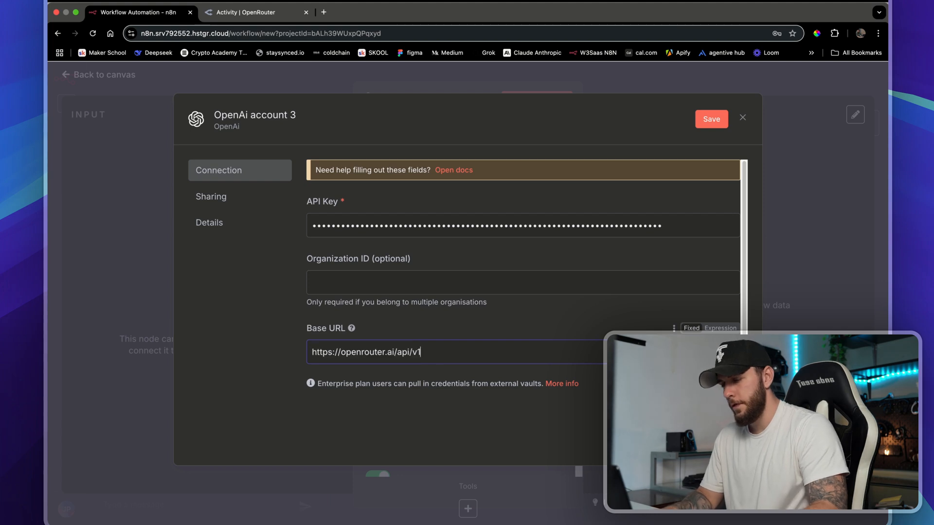
mouse_move(429, 132)
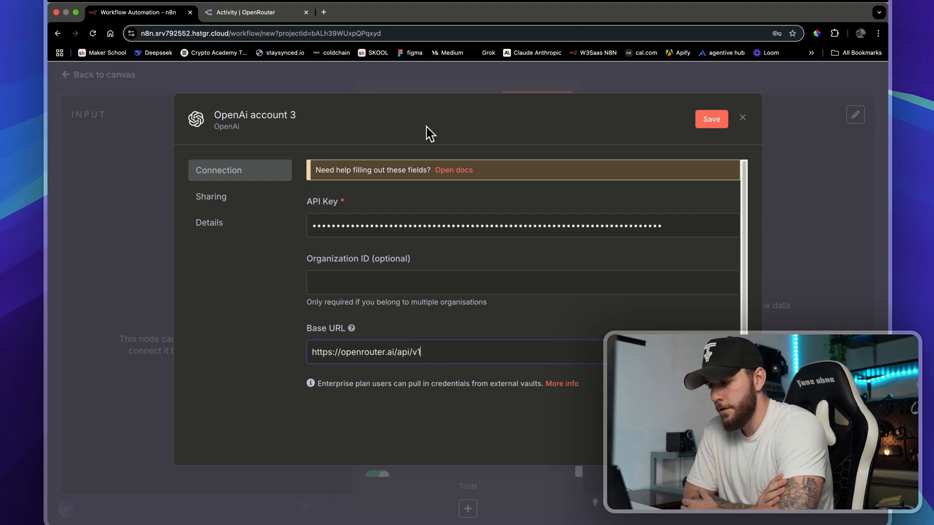
click(711, 119)
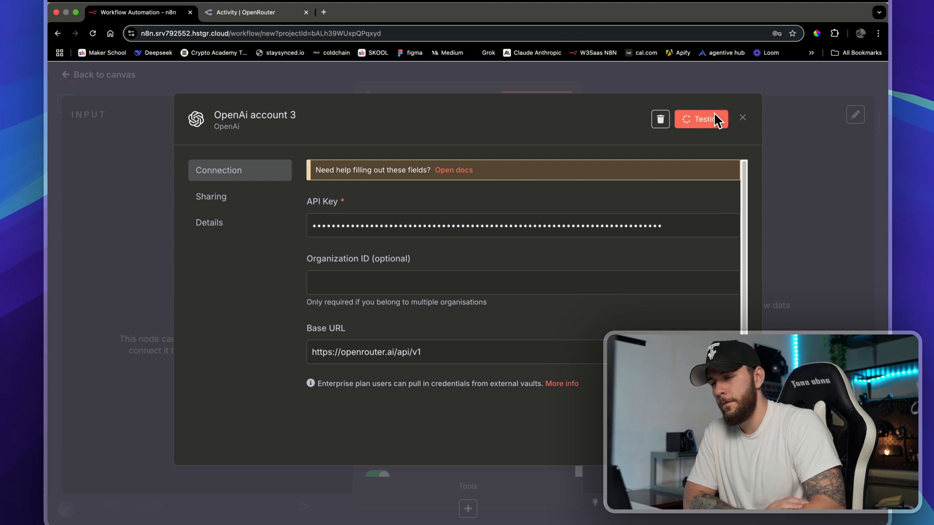
click(701, 119)
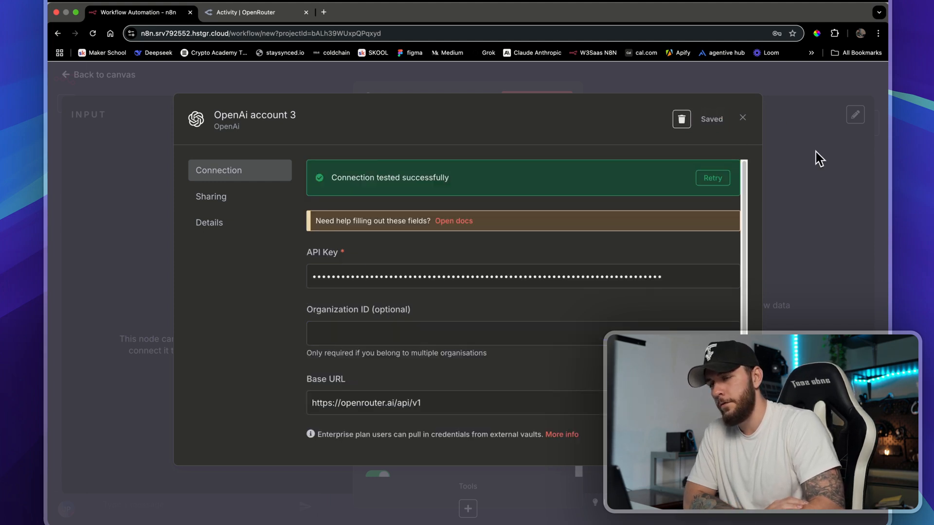
click(743, 118)
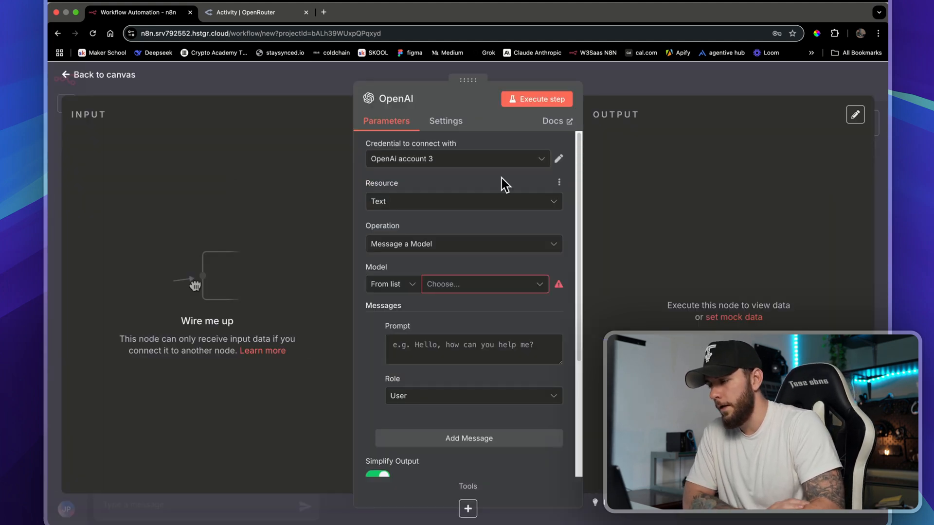
Review the OpenAi account 4 credential on the OpenAI node and try its Model dropdown
click(558, 158)
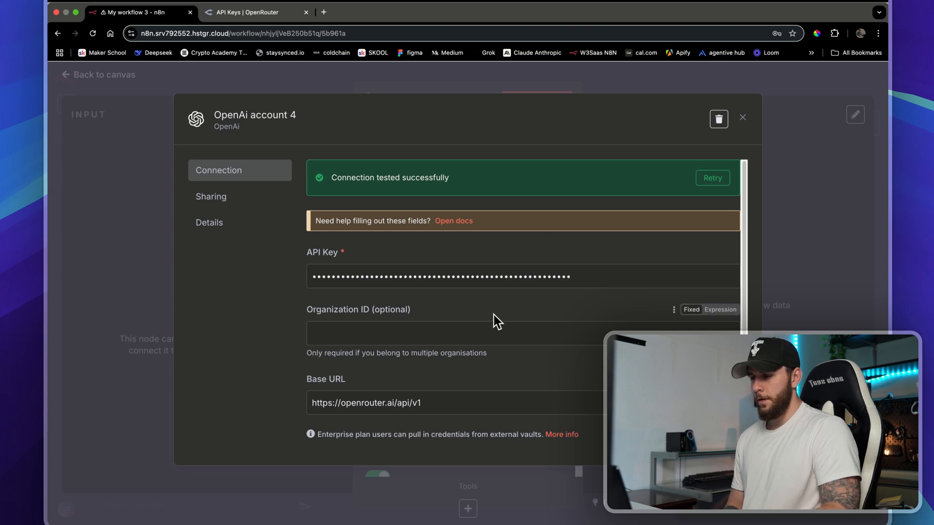
click(743, 117)
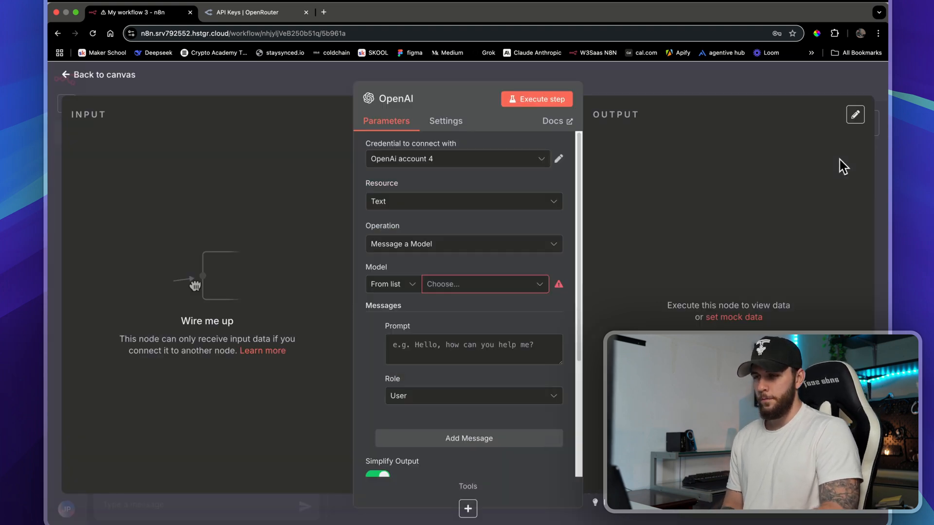
click(483, 284)
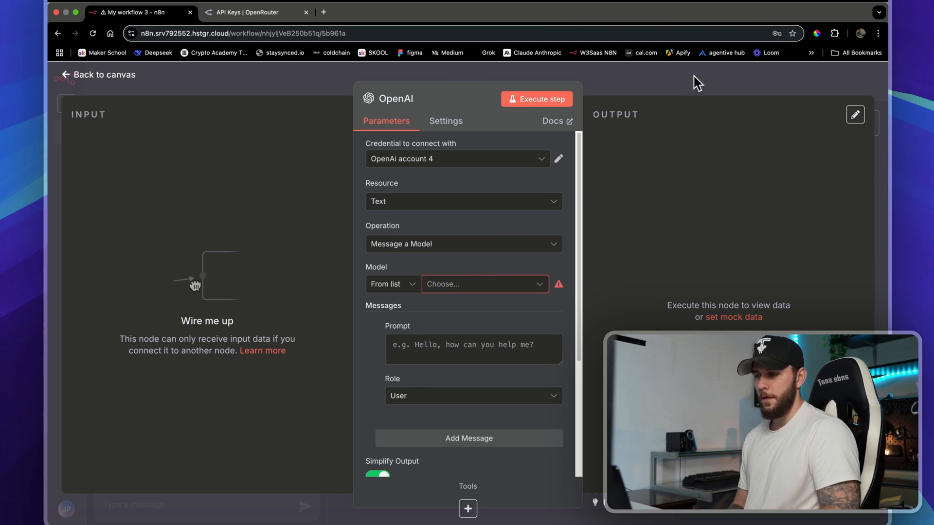
click(482, 284)
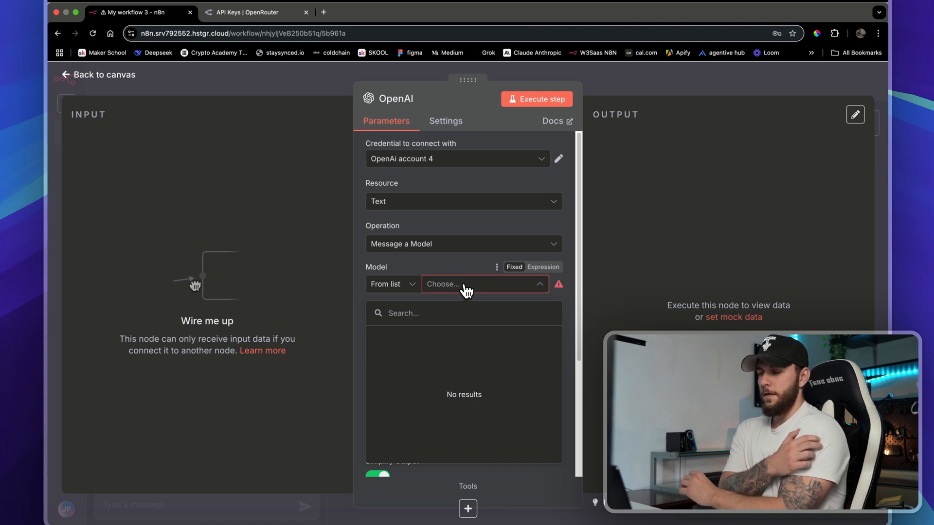
mouse_move(708, 84)
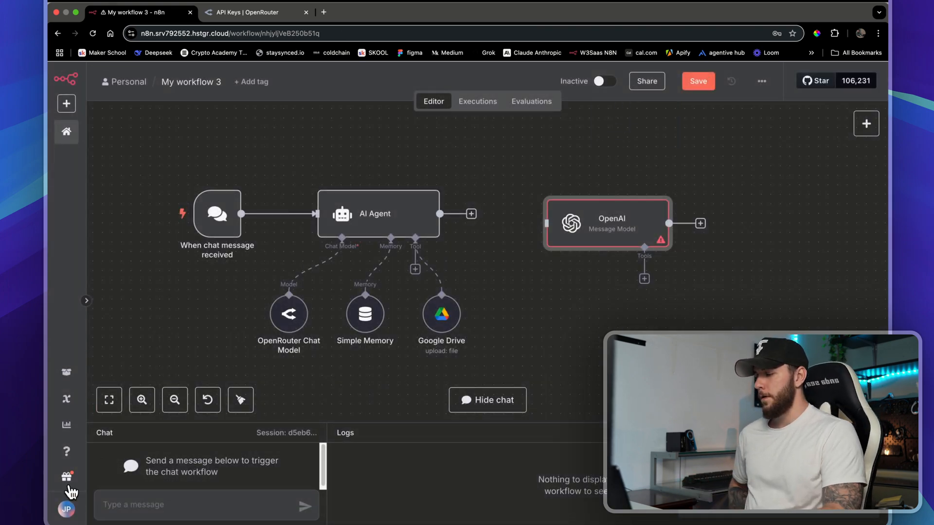
click(66, 475)
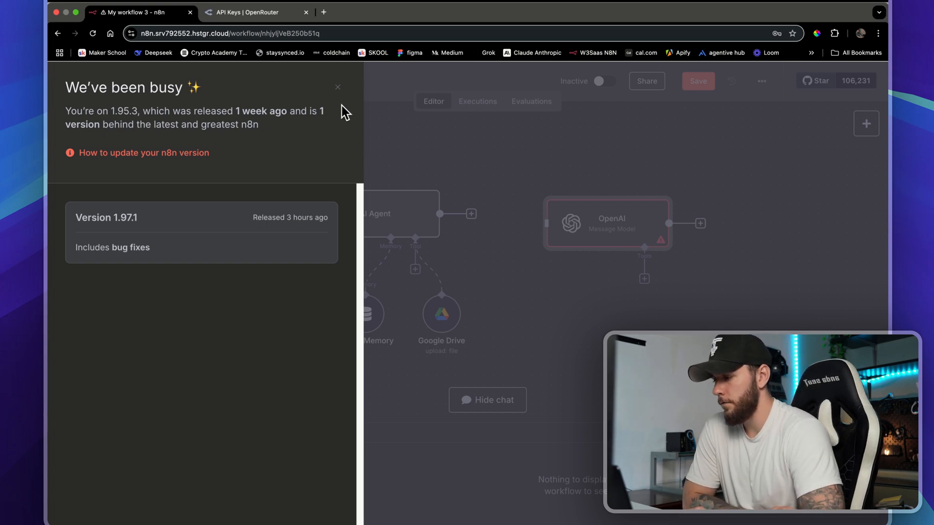
mouse_move(359, 106)
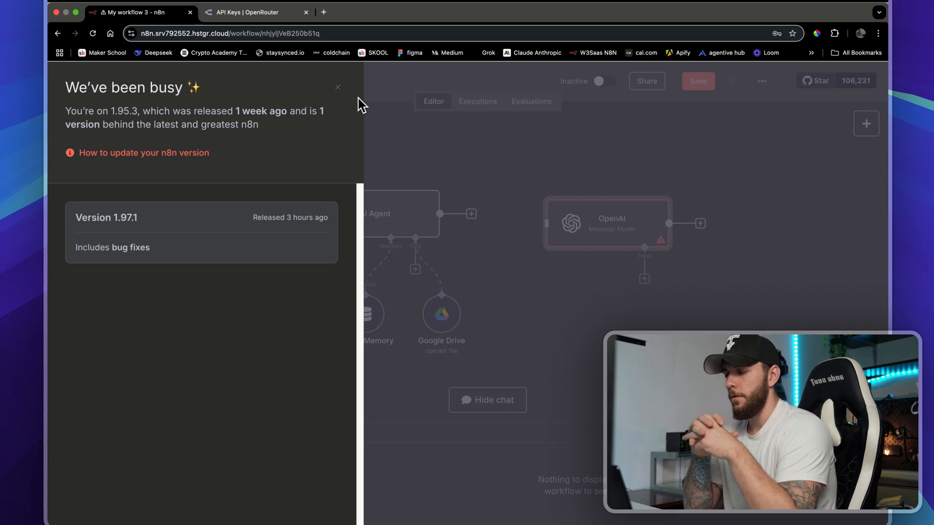
click(337, 87)
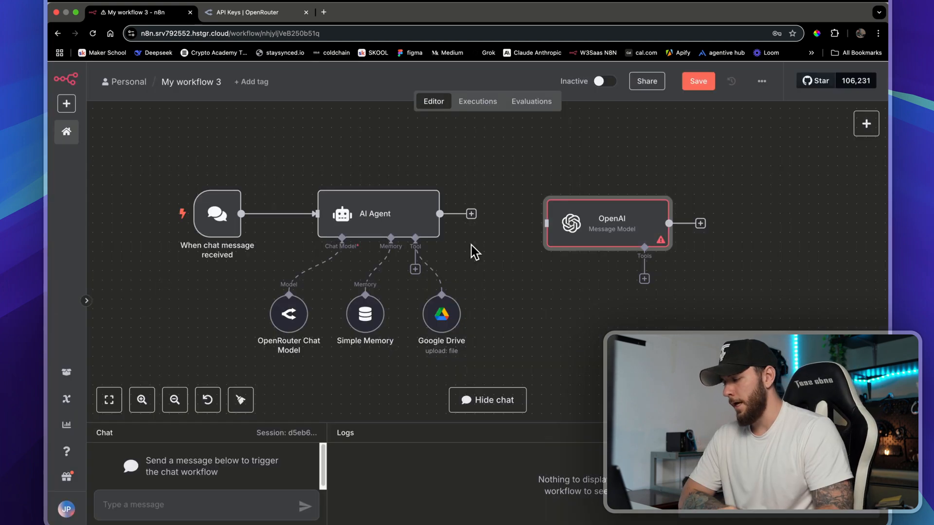